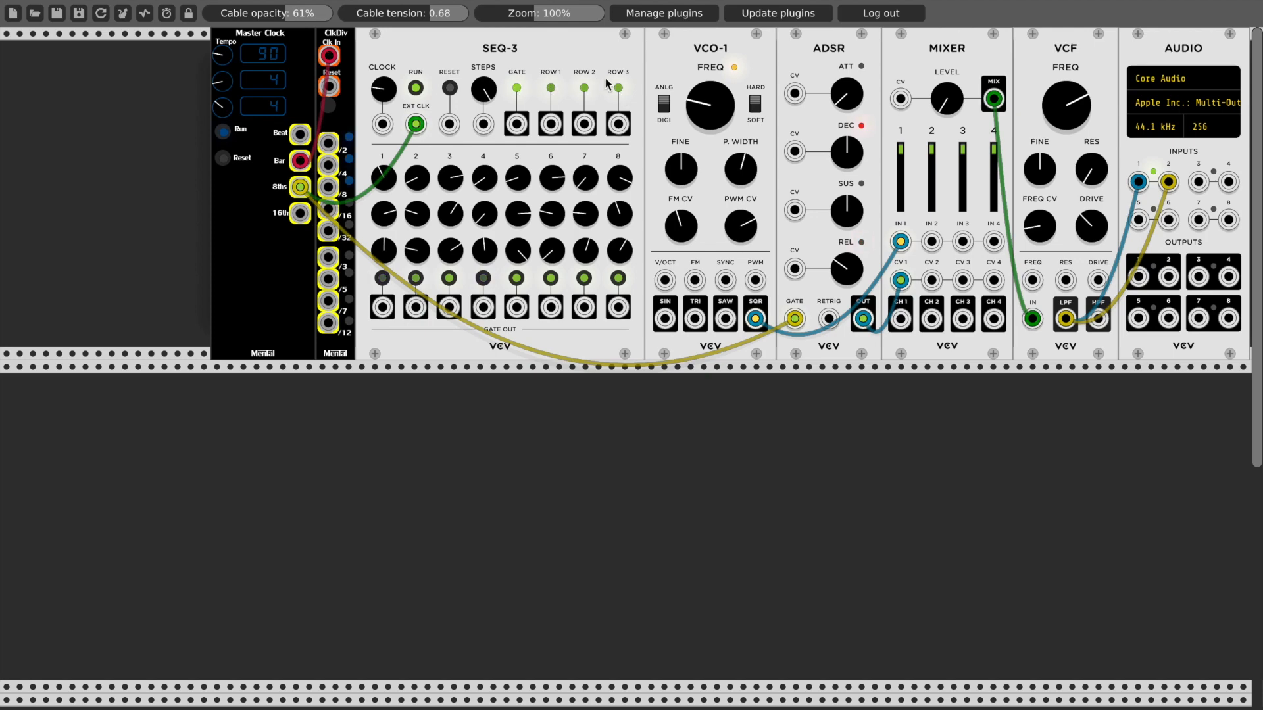
{"action": "mouse_move", "coordinate": [485, 361]}
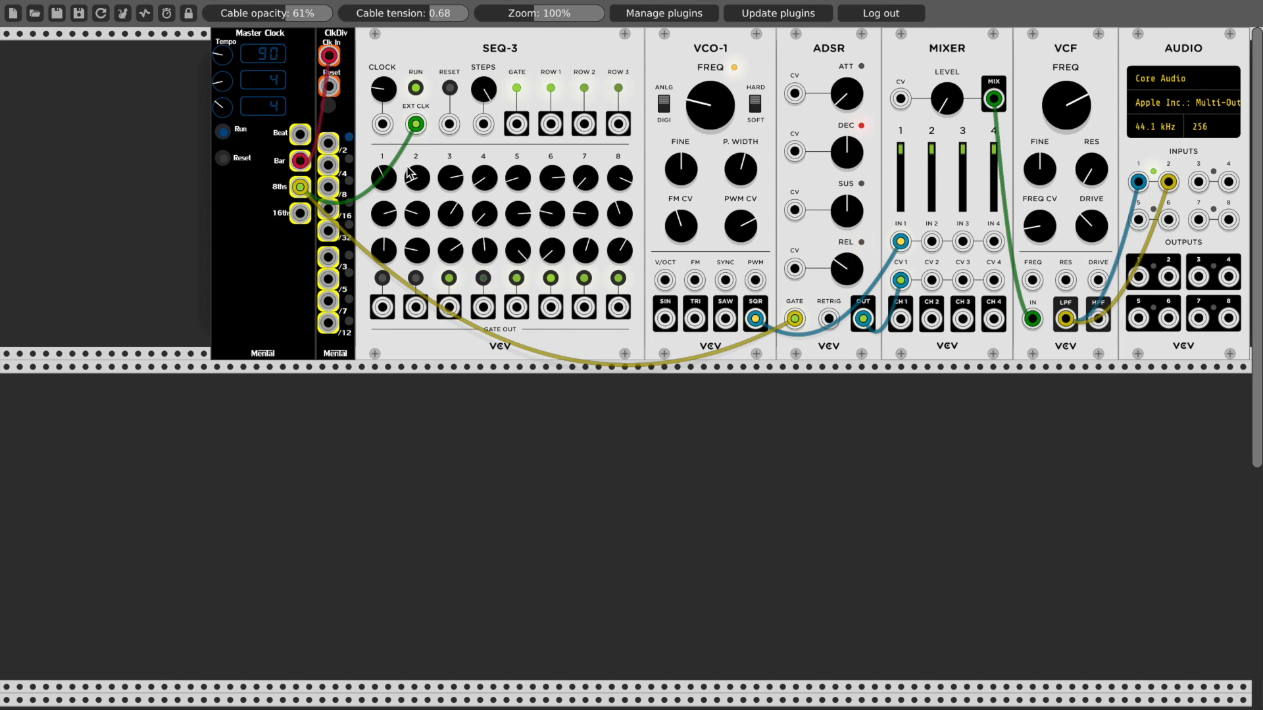
{"action": "mouse_move", "coordinate": [651, 159]}
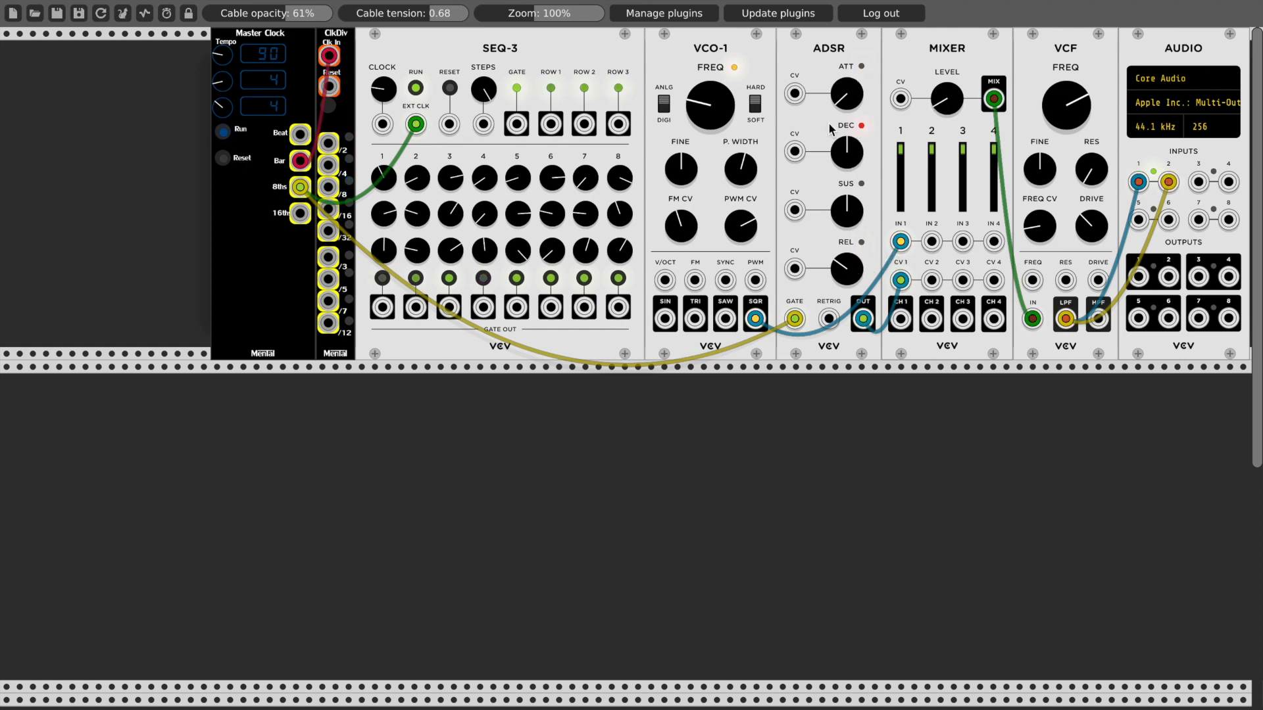
{"action": "mouse_move", "coordinate": [1063, 106]}
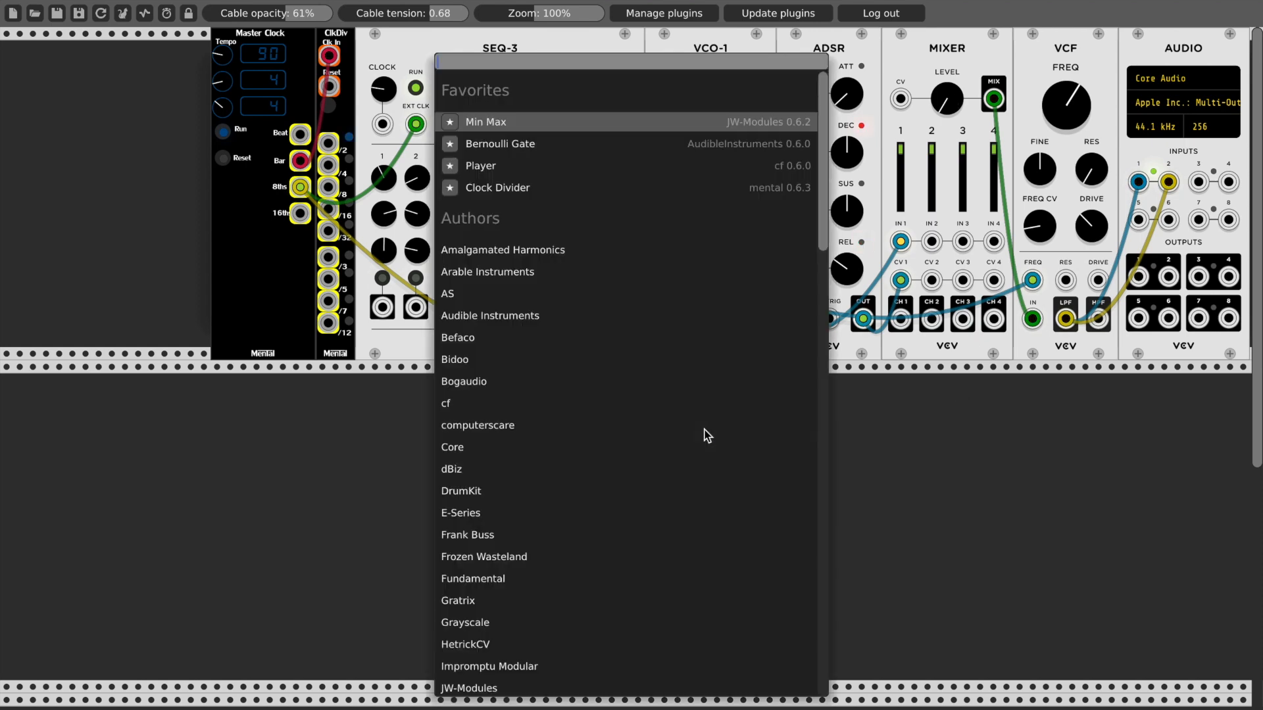
Step: Add the computerscare Father & Son Patch Sequencer, found by searching 'comp'
{"action": "type", "text": "computer"}
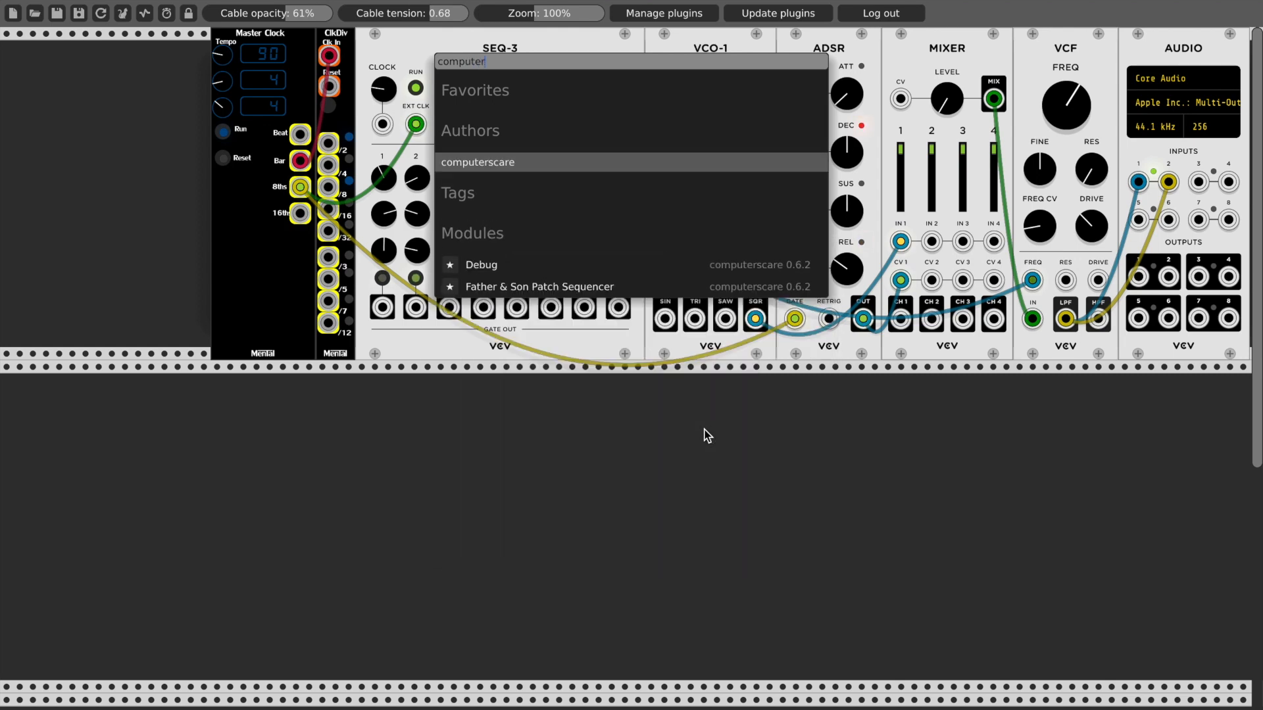
{"action": "mouse_move", "coordinate": [741, 281]}
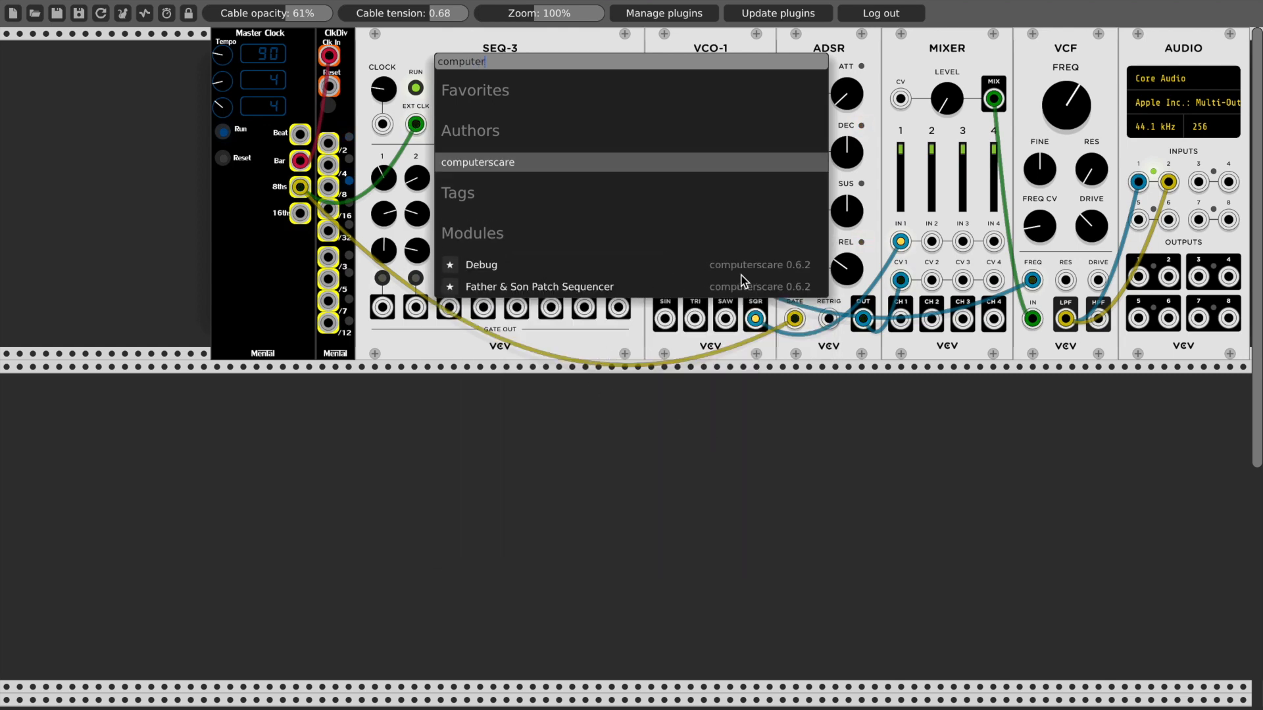
{"action": "mouse_move", "coordinate": [569, 294]}
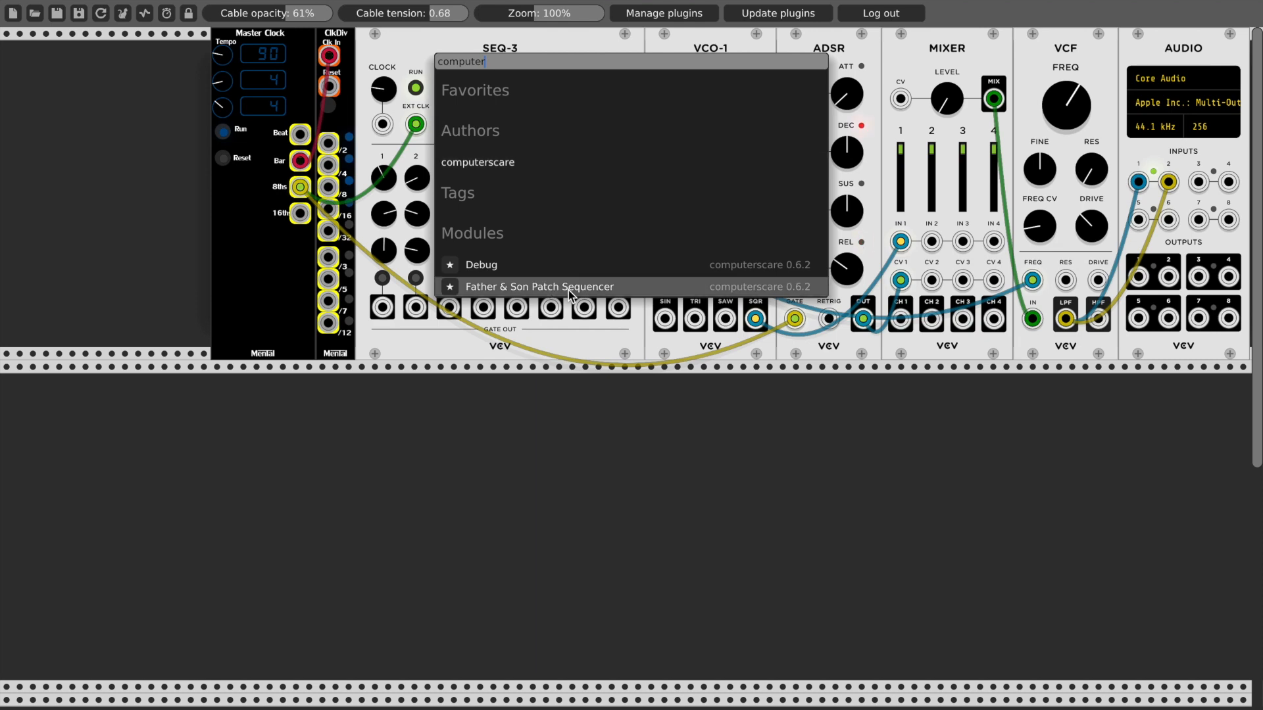
{"action": "left_click", "coordinate": [540, 287]}
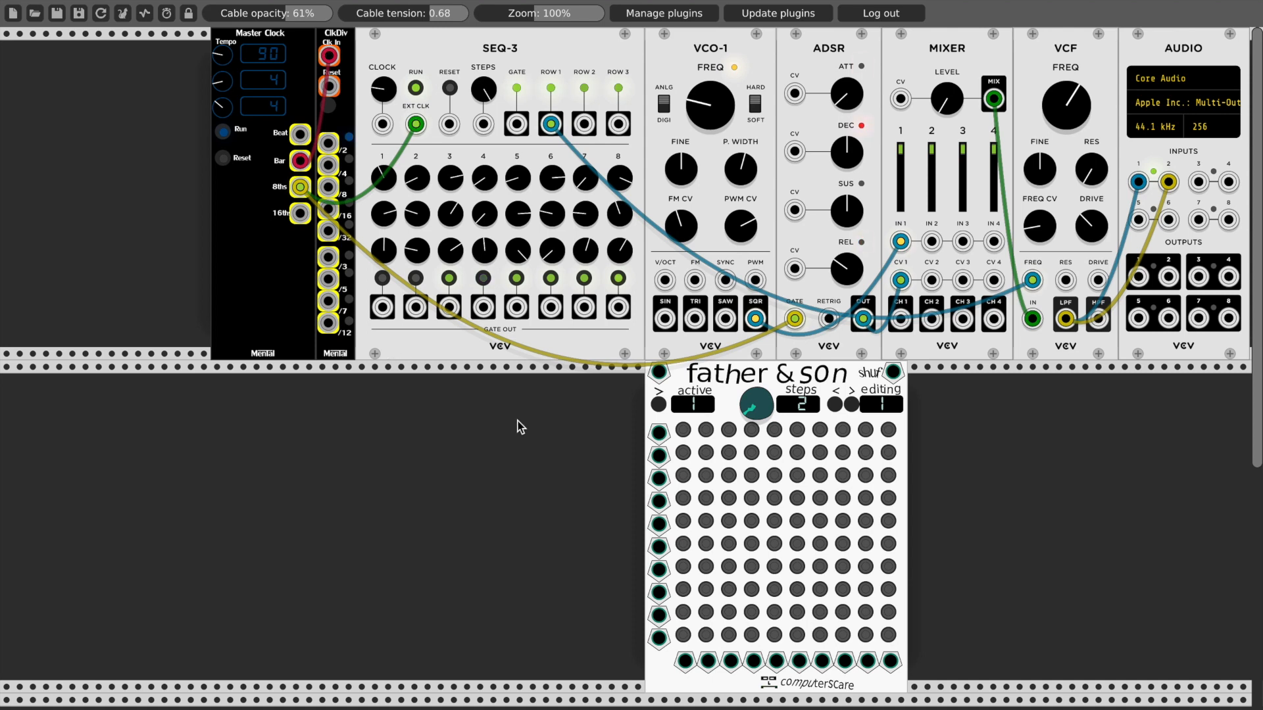
{"action": "mouse_move", "coordinate": [812, 537]}
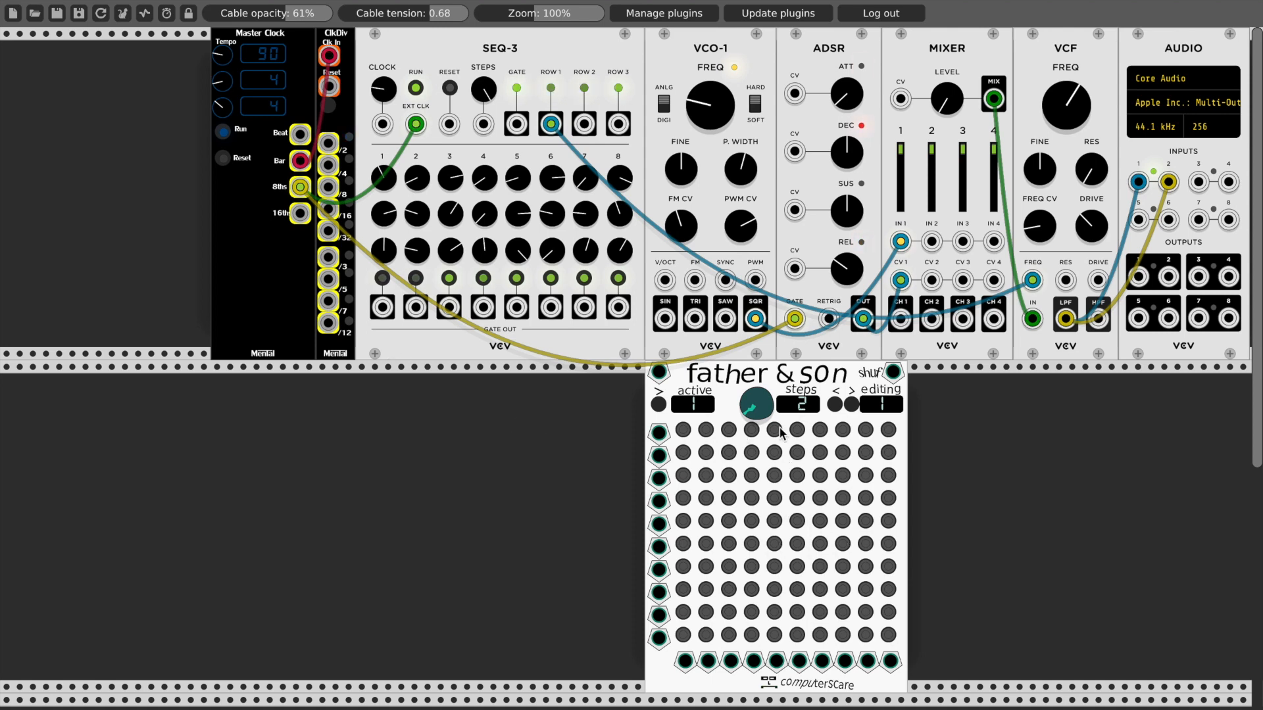
{"action": "mouse_move", "coordinate": [651, 300]}
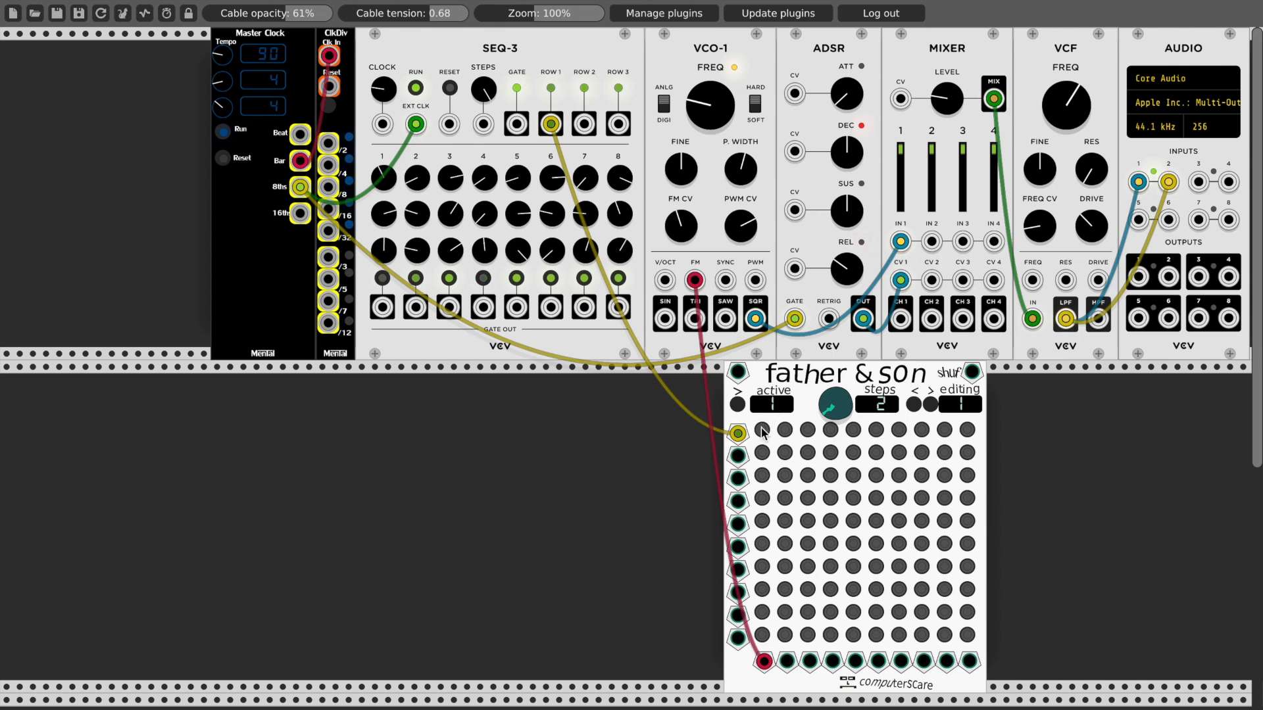
Step: Light matrix point 1-1 so SEQ-3 row 1 reaches VCO-1 FM on step 1
{"action": "left_click", "coordinate": [761, 430]}
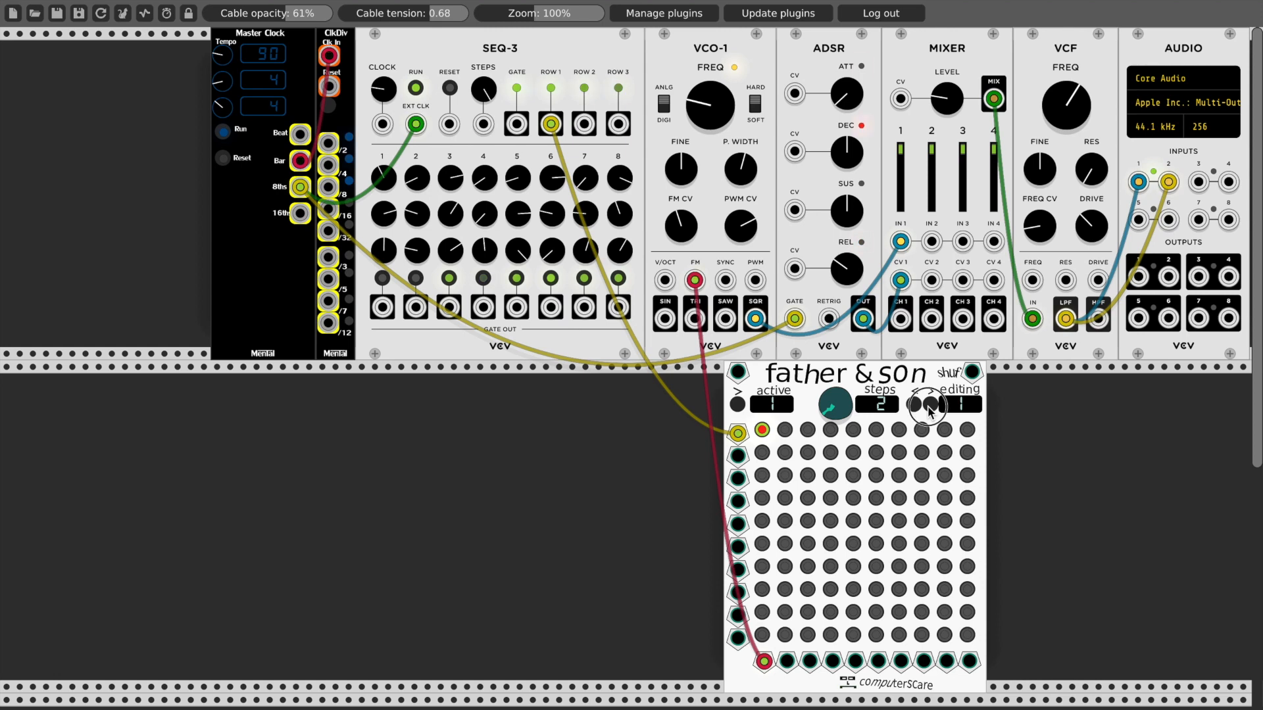
Step: Advance Father & Son to editing step 2 for the row 1 to VCO-1 PWM route
{"action": "left_click", "coordinate": [948, 406]}
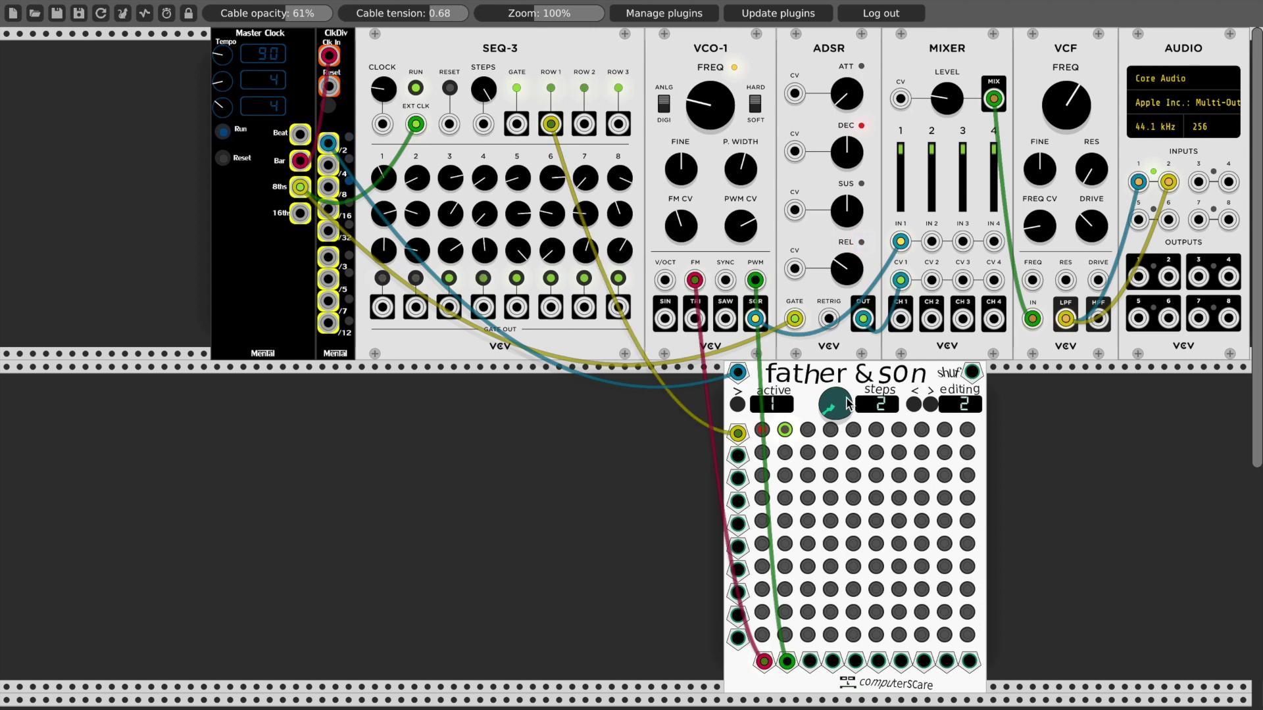
Step: Advance Father & Son to editing step 3 while step 2 plays
{"action": "left_click", "coordinate": [741, 394]}
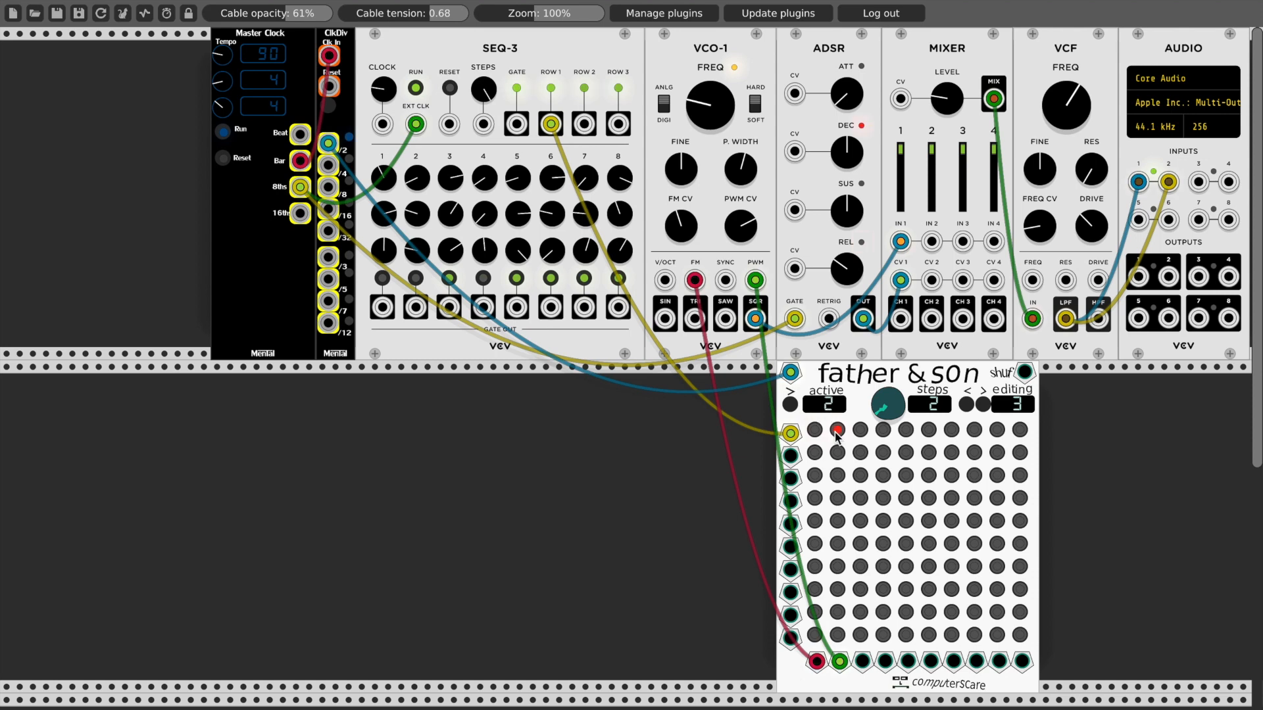
{"action": "mouse_move", "coordinate": [924, 572]}
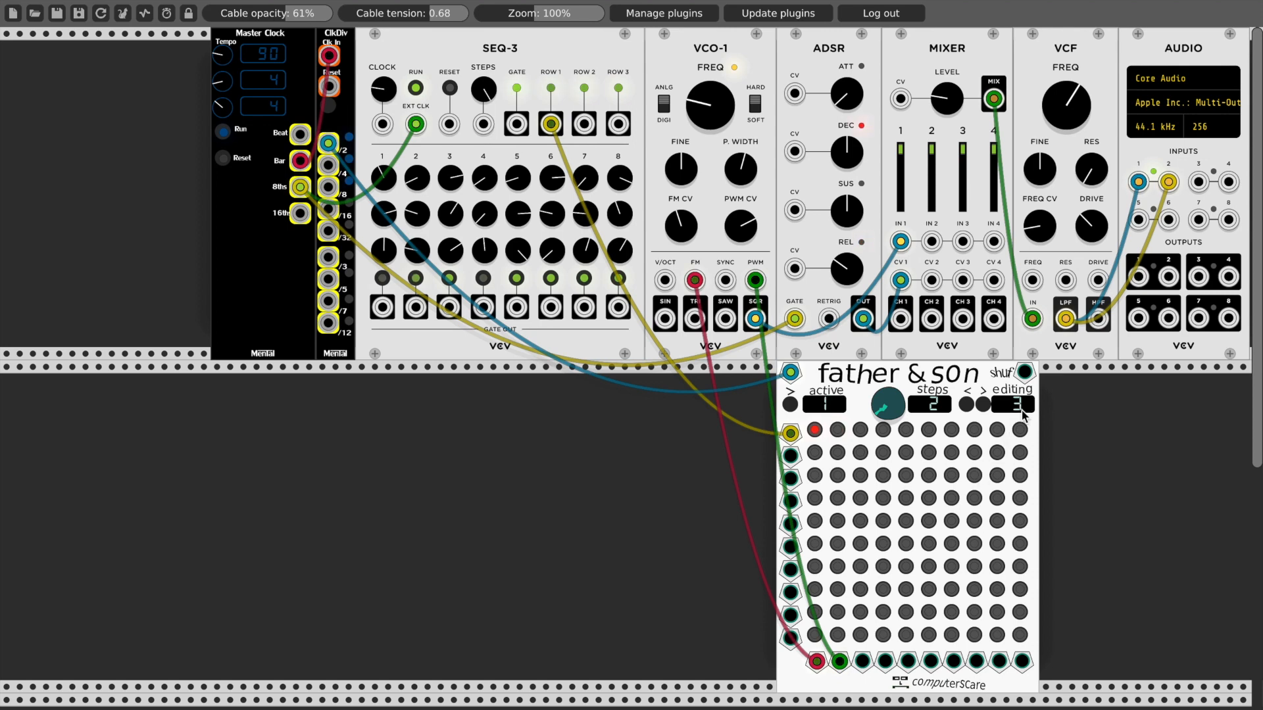
{"action": "mouse_move", "coordinate": [867, 683]}
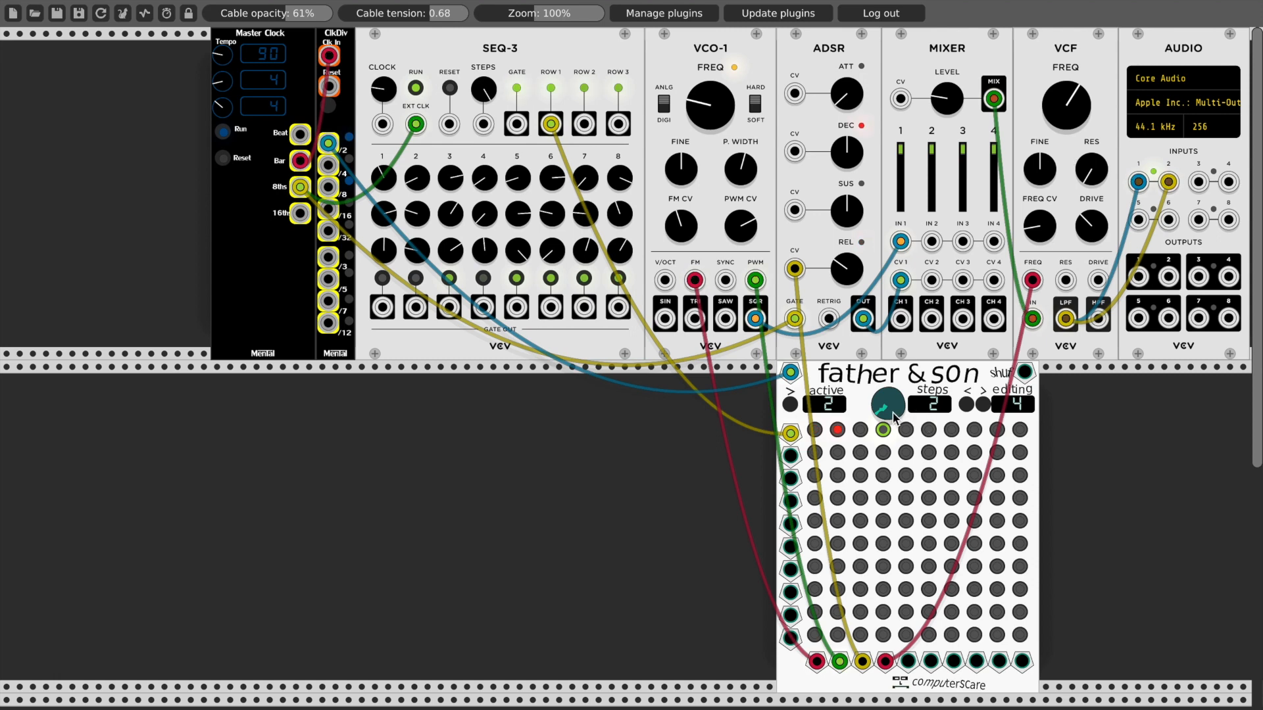
Step: Raise the Father & Son Steps control so the sequence length reads 4
{"action": "left_click", "coordinate": [887, 402]}
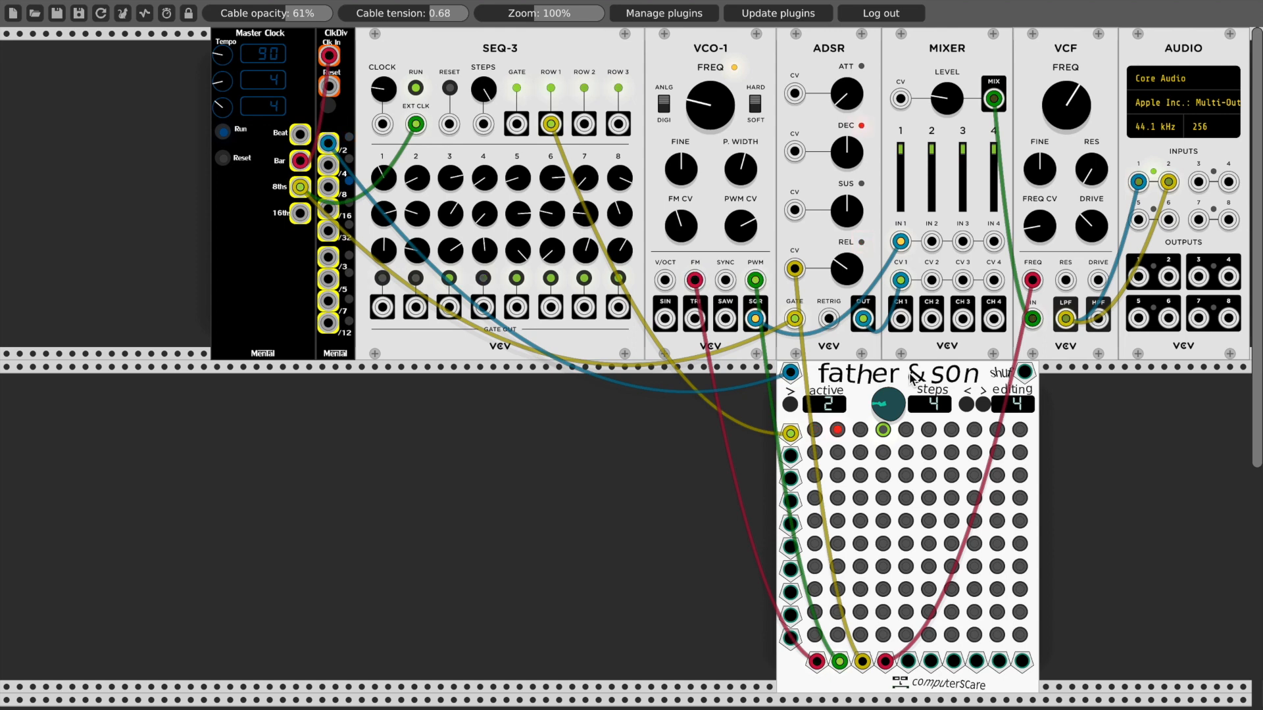
{"action": "left_click", "coordinate": [814, 404]}
{"action": "type", "text": "lfo"}
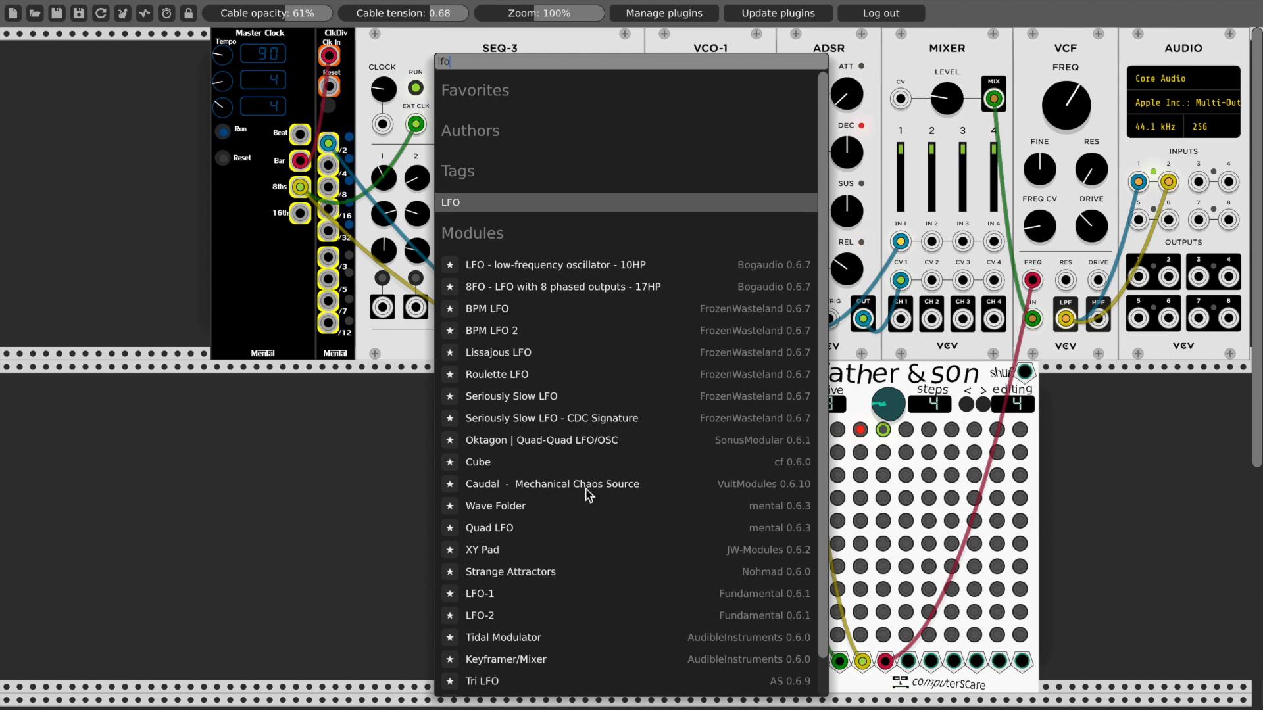
Step: Add the mental Quad LFO beside Father & Son for cabling into inputs 4–7
{"action": "left_click", "coordinate": [490, 527]}
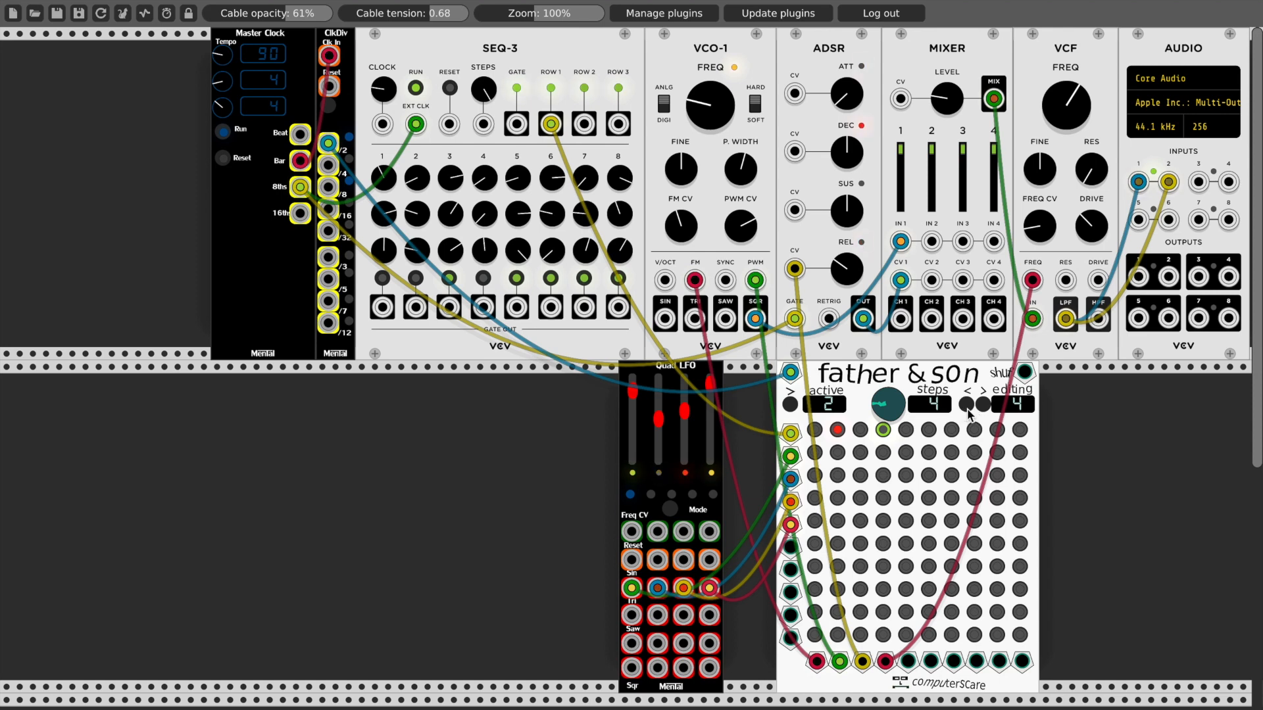
Step: Light matrix routing points on step 3, then set another routing point on step 2
{"action": "left_click", "coordinate": [968, 404]}
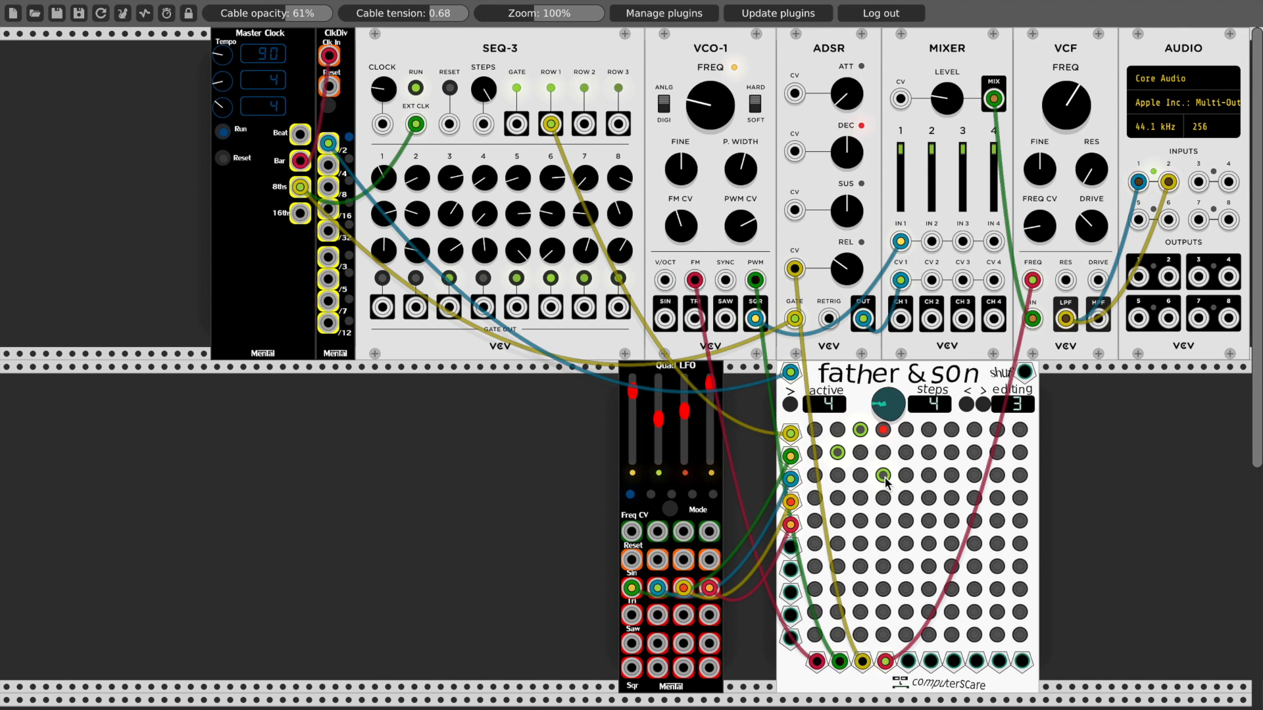
{"action": "left_click", "coordinate": [964, 404]}
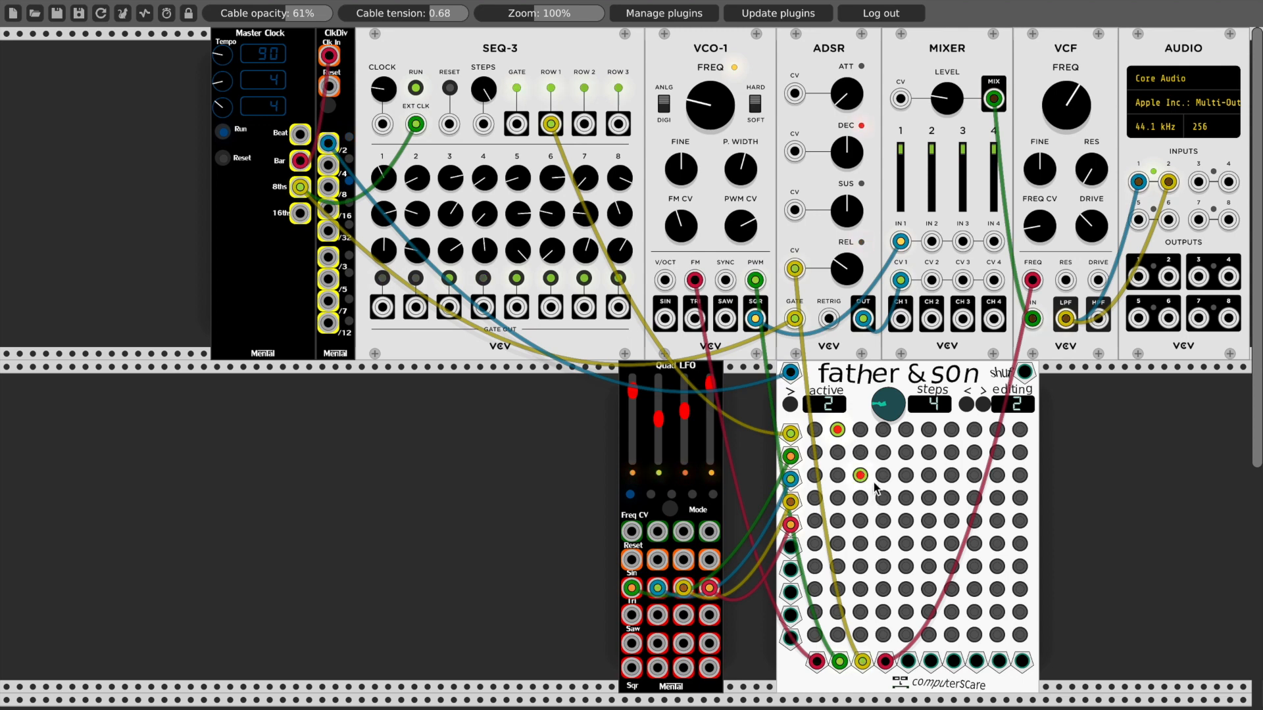
{"action": "left_click", "coordinate": [964, 395]}
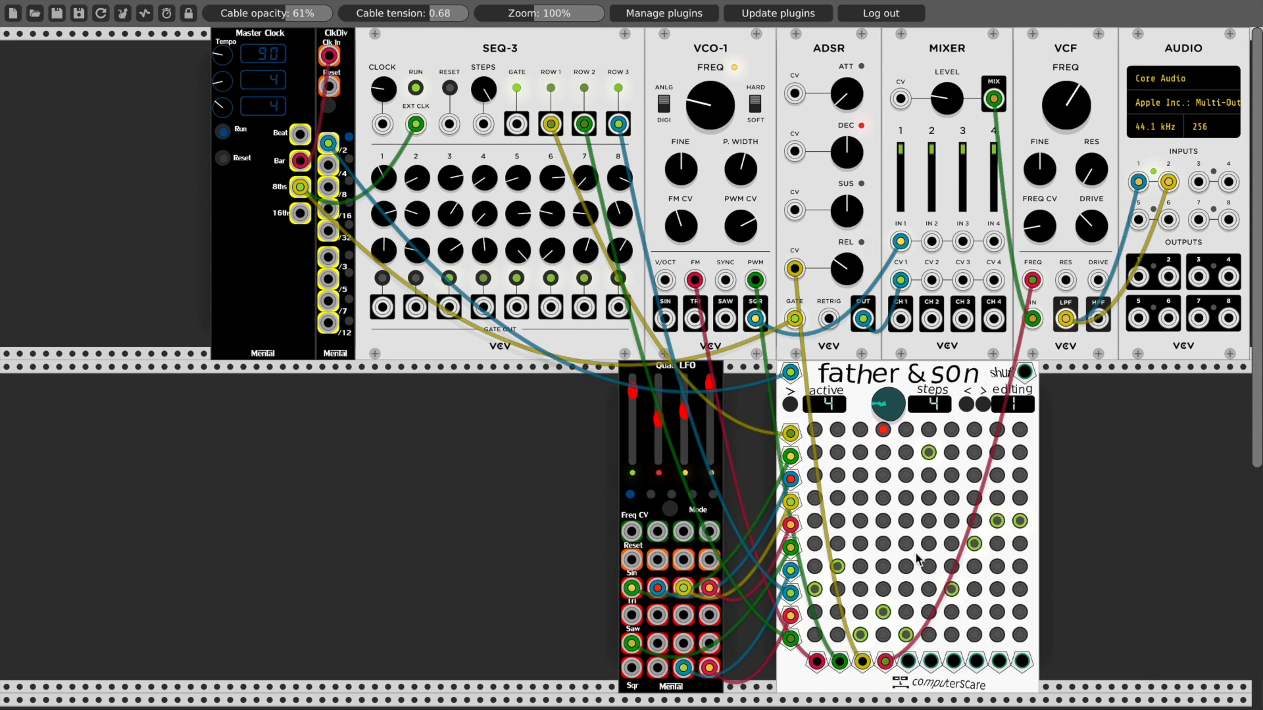
{"action": "mouse_move", "coordinate": [927, 637]}
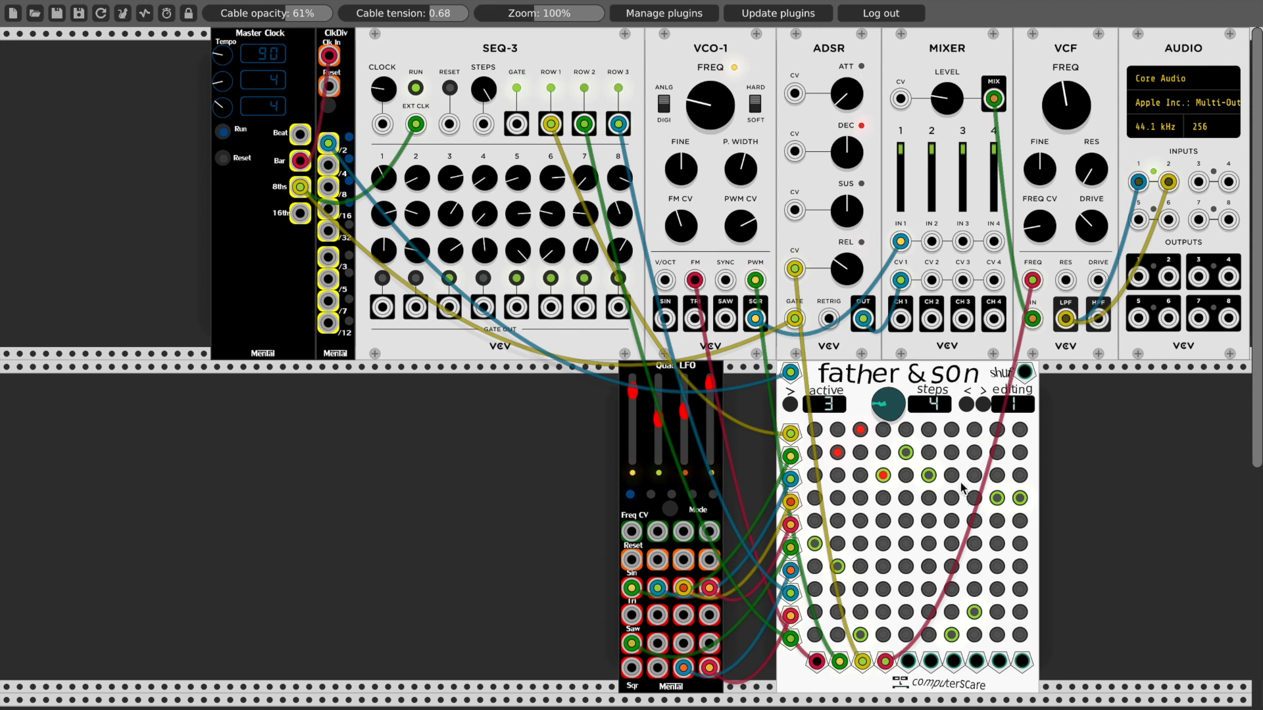
Step: Randomize Father & Son's routings via the module menu's Randomize (Cmd+R)
{"action": "right_click", "coordinate": [963, 489]}
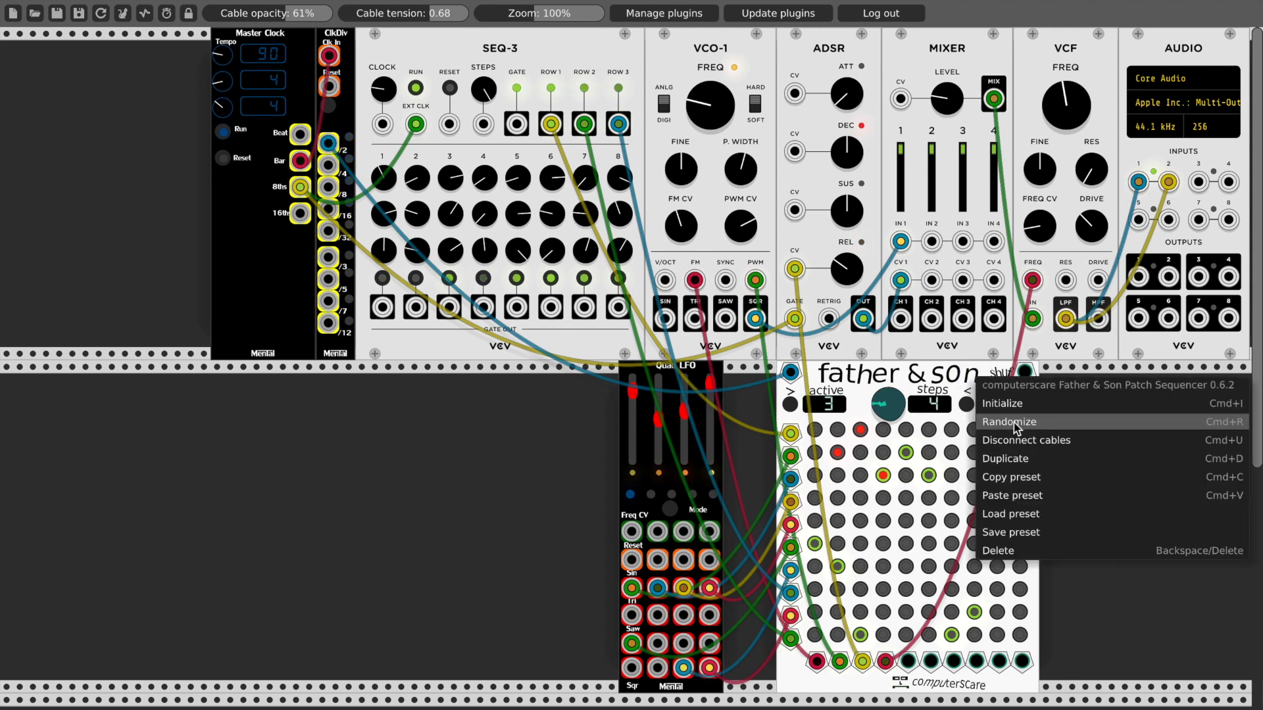
{"action": "left_click", "coordinate": [1010, 421]}
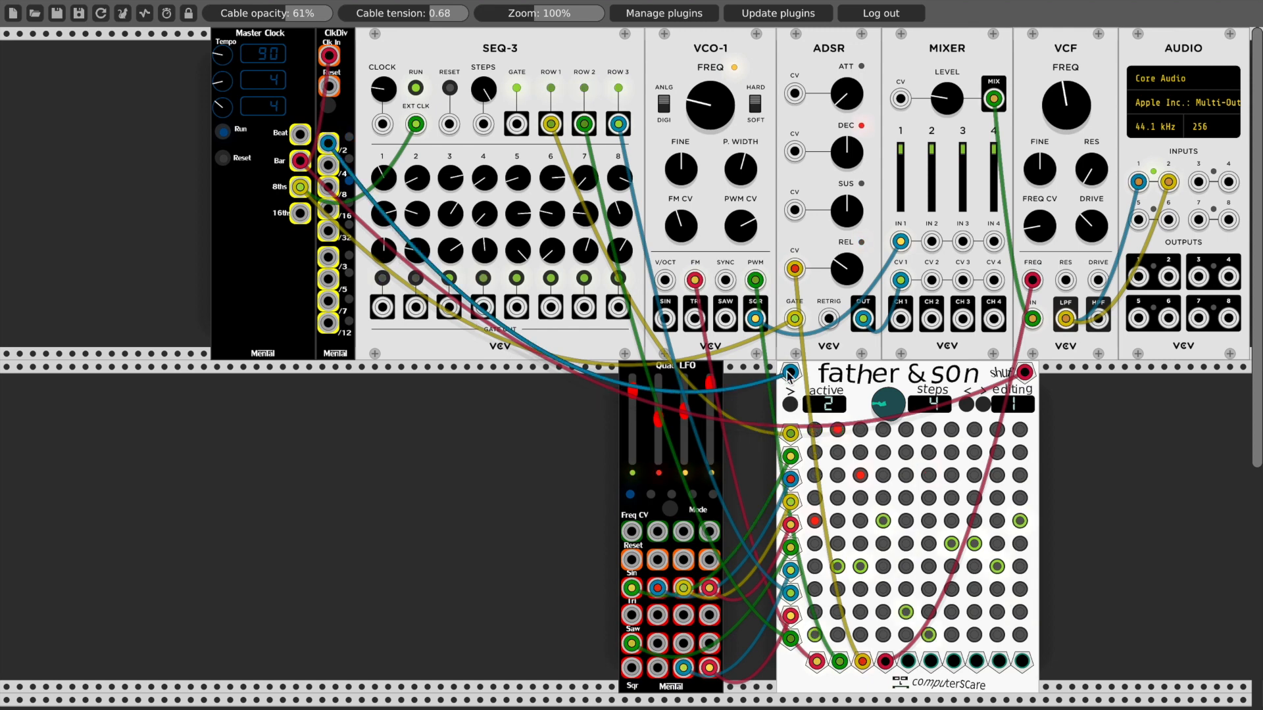
Step: Feed a clock-divider output into Father & Son's shuffle input and trigger reshuffling
{"action": "left_click", "coordinate": [790, 392]}
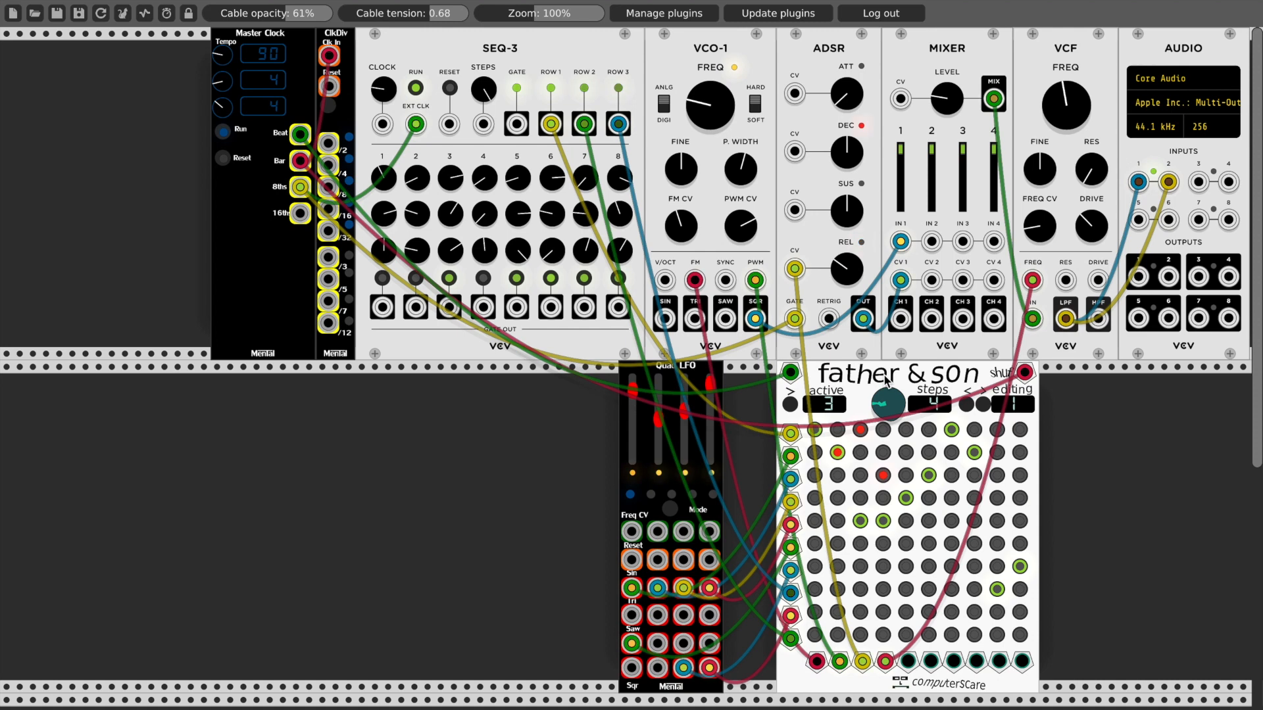
{"action": "left_click", "coordinate": [821, 404]}
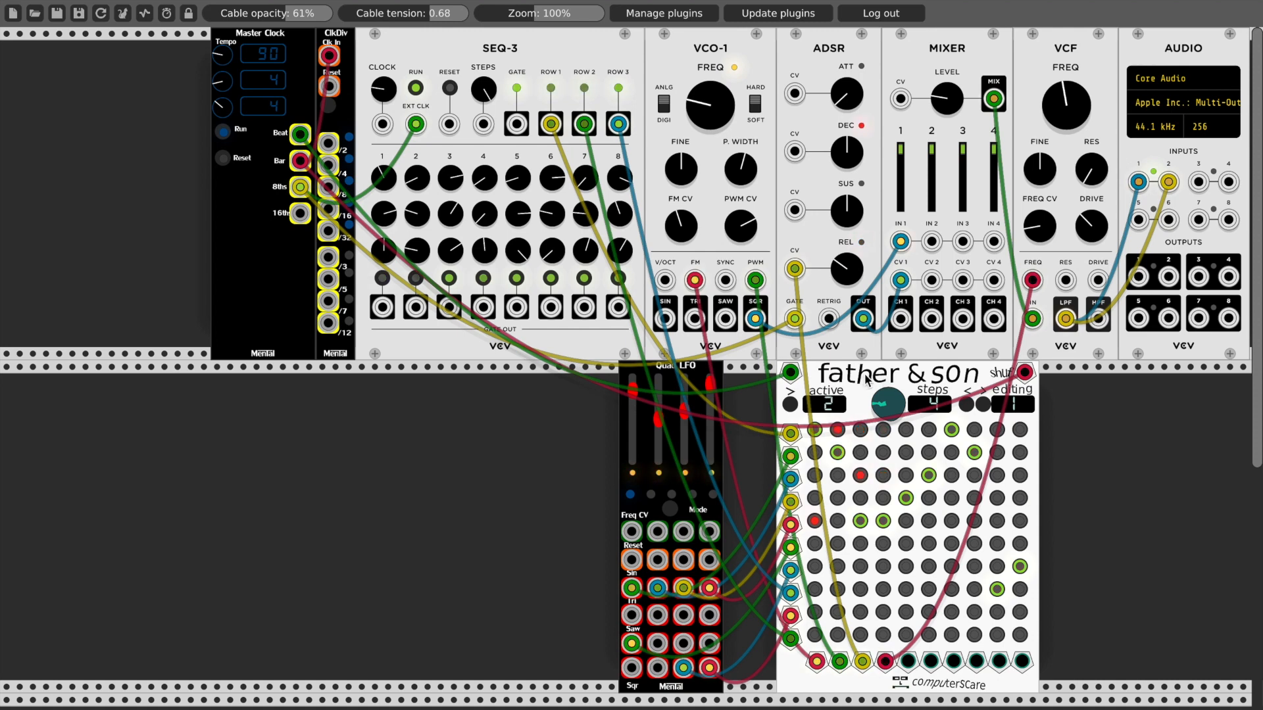
{"action": "left_click", "coordinate": [825, 404]}
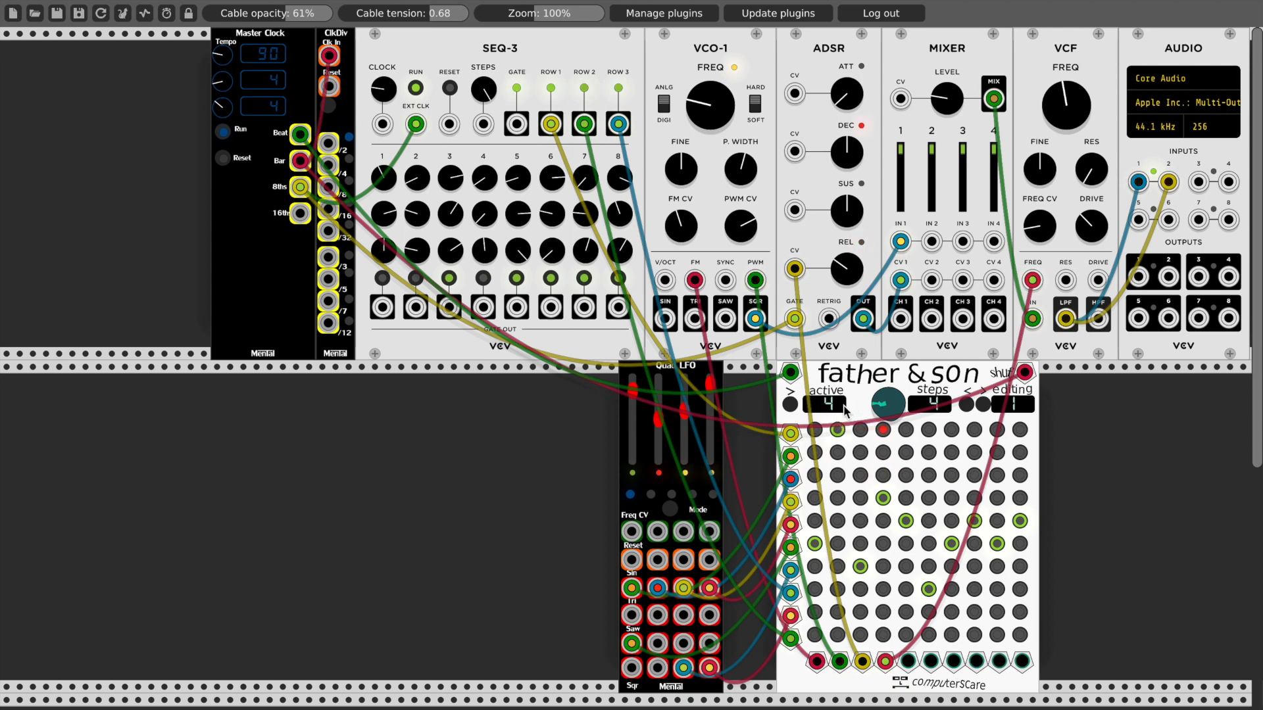
{"action": "left_click", "coordinate": [813, 404]}
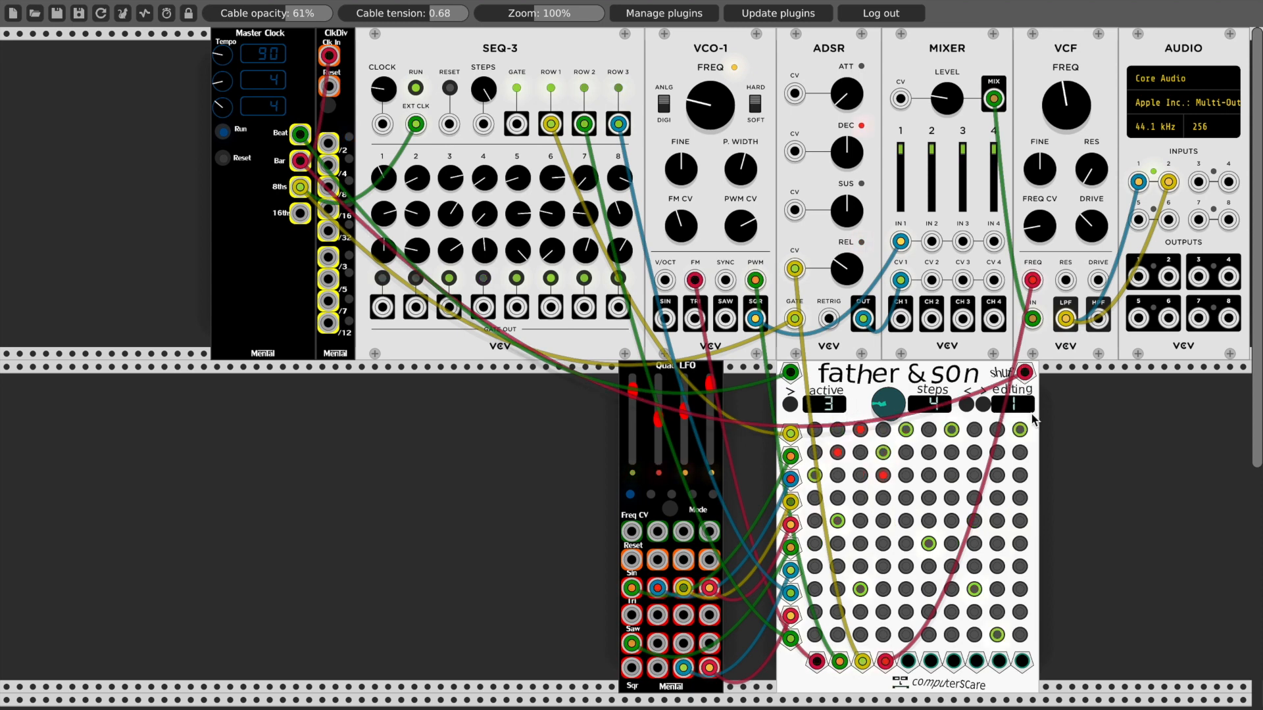